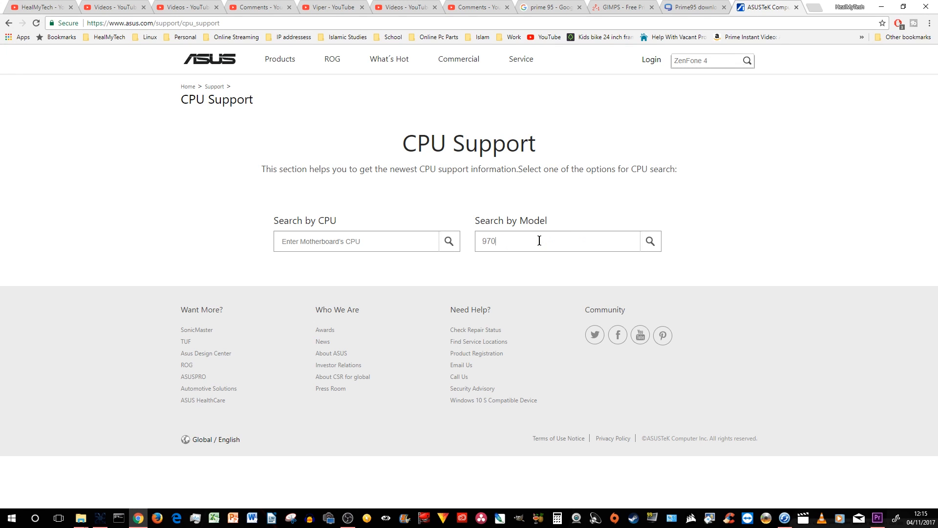
# Search the model '970 pro' and select the 970 PRO GAMING/AURA board to load its CPU list.
pyautogui.write('pro')
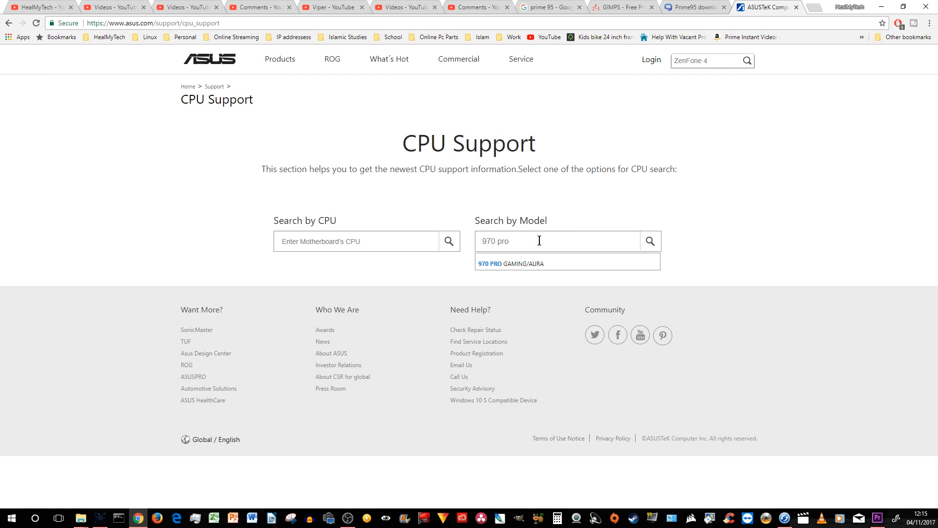
pyautogui.click(521, 263)
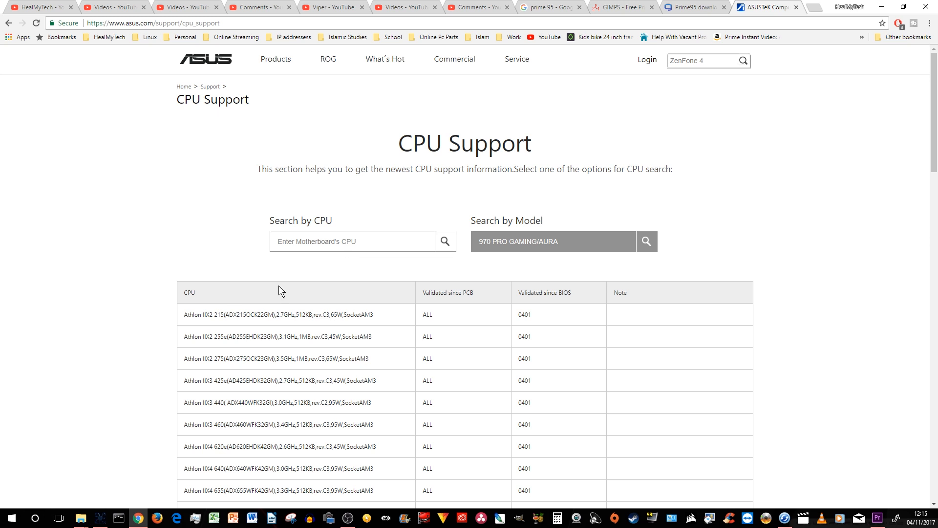
pyautogui.scroll(-3)
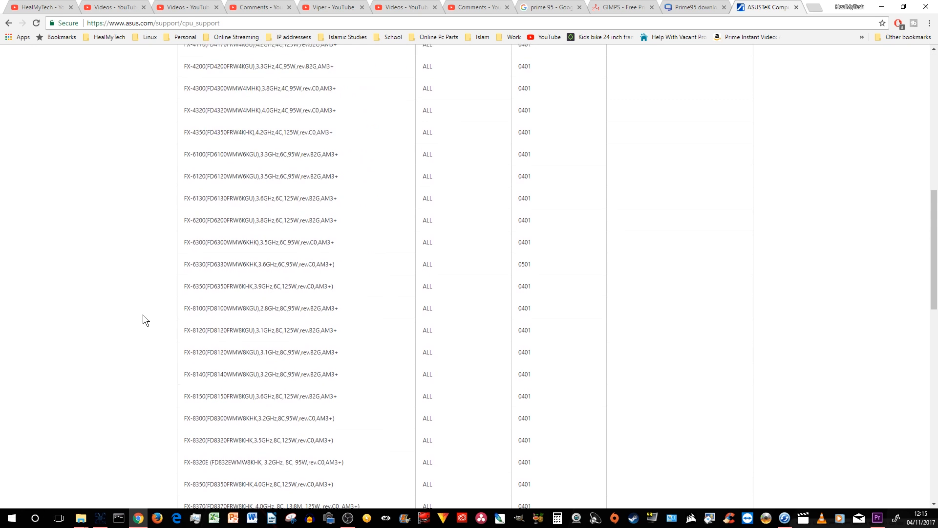
pyautogui.scroll(-3)
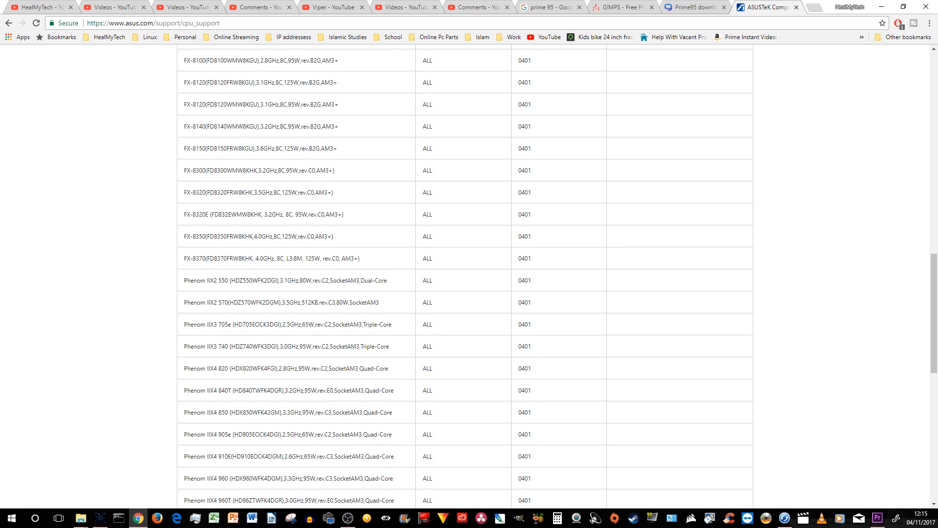